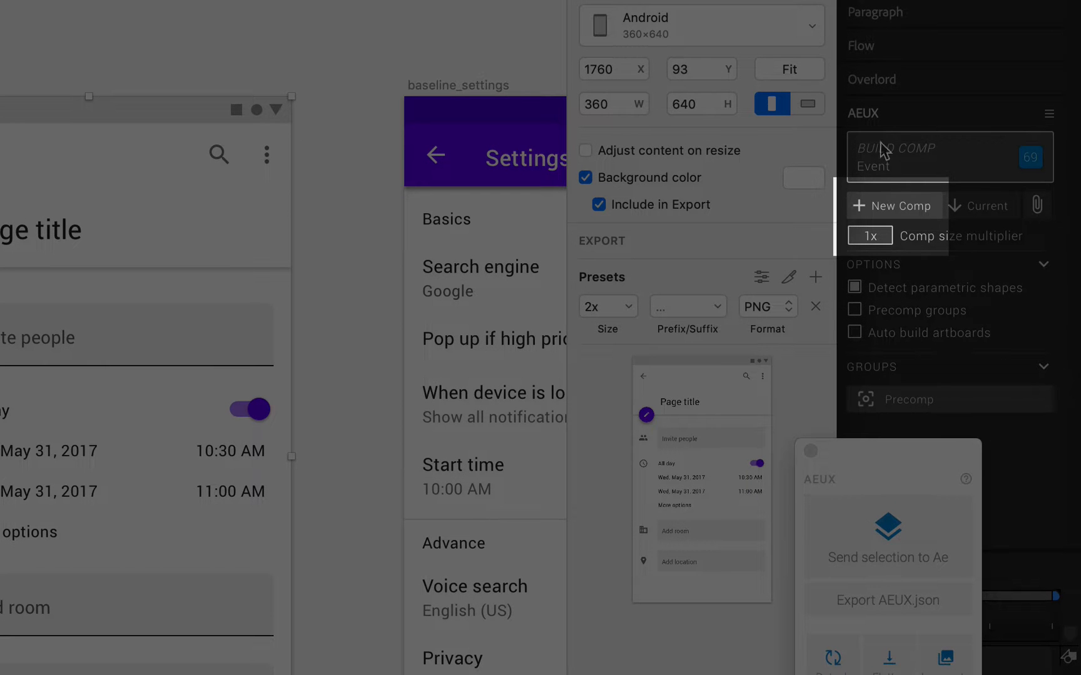
Set the AEUX Comp size multiplier to 3x
{"action": "left_click", "coordinate": [869, 236]}
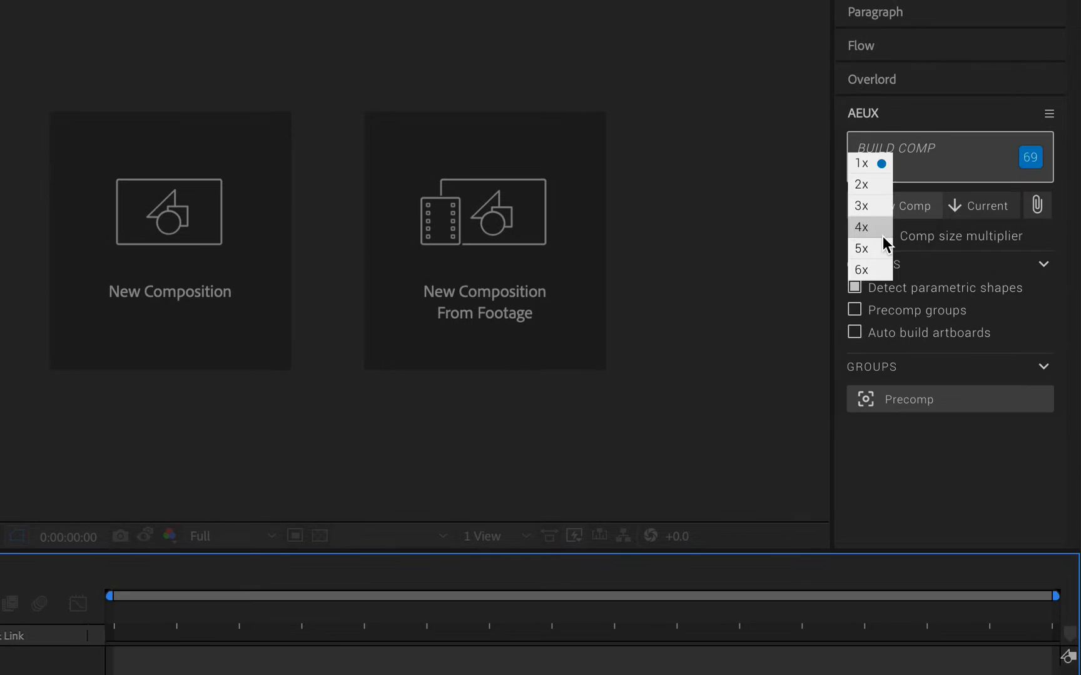
{"action": "left_click", "coordinate": [861, 205]}
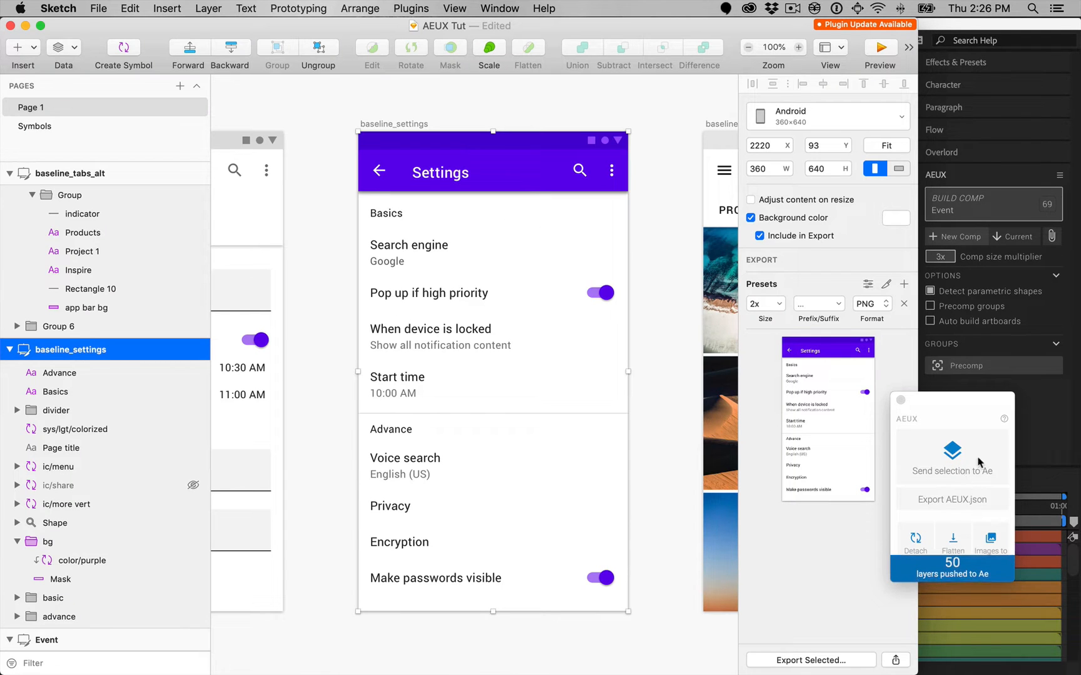
Select the baseline_settings artboard and send it to After Effects via AEUX
{"action": "left_click", "coordinate": [951, 472]}
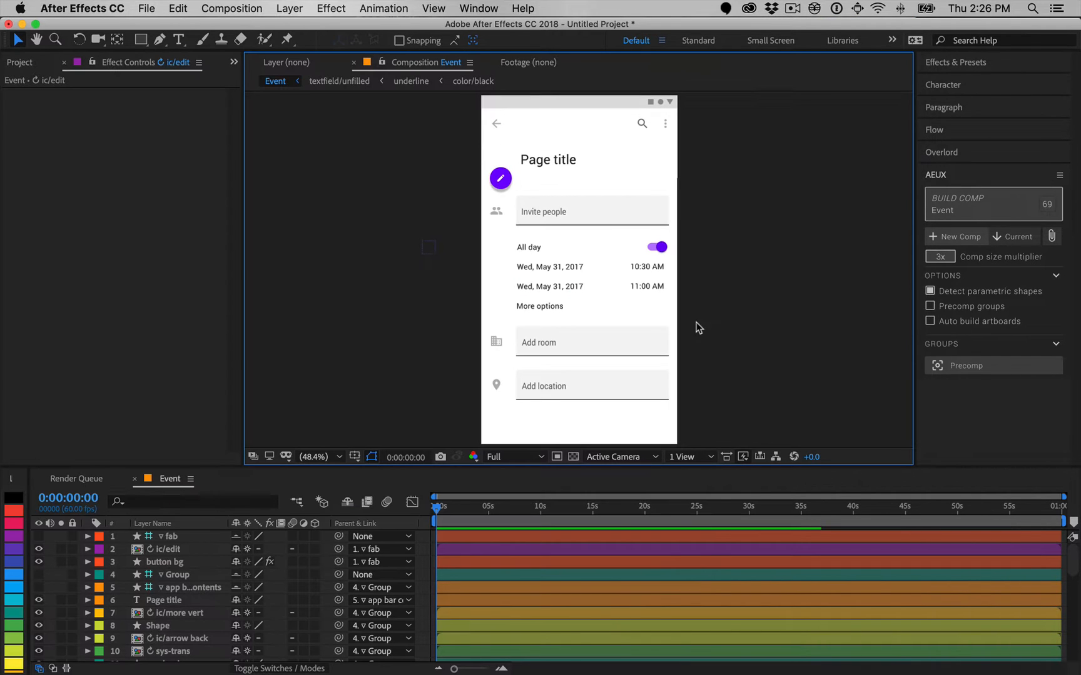
{"action": "left_click", "coordinate": [22, 62]}
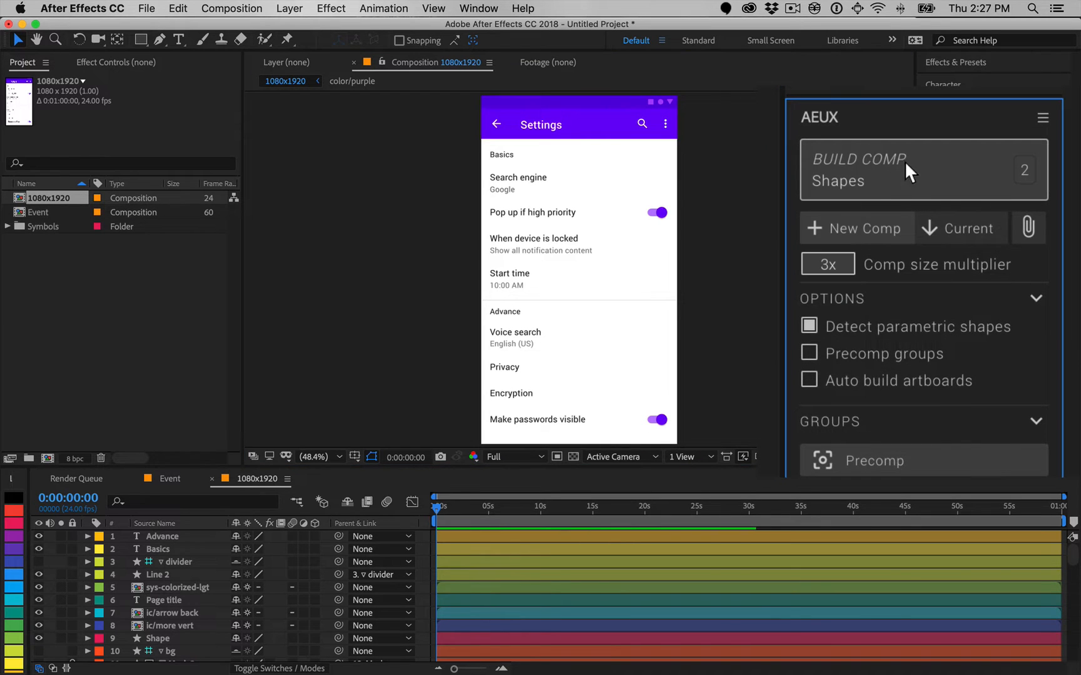
Build the Shapes comp with Oval and Rectangle layers from Sketch data
{"action": "left_click", "coordinate": [856, 168]}
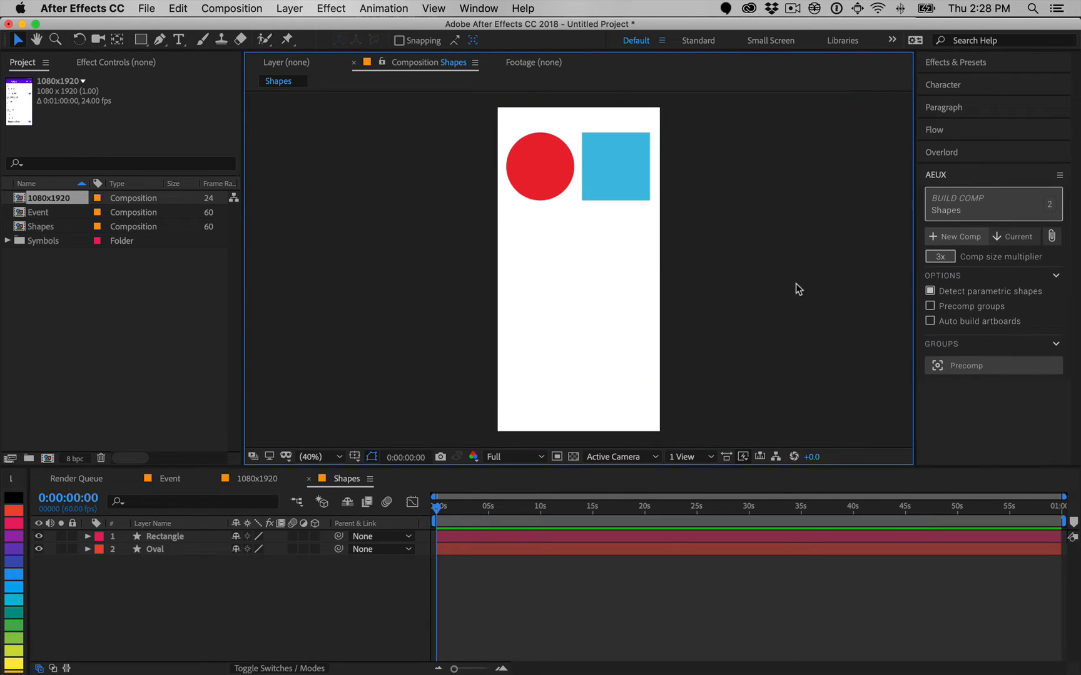
{"action": "left_click", "coordinate": [613, 167]}
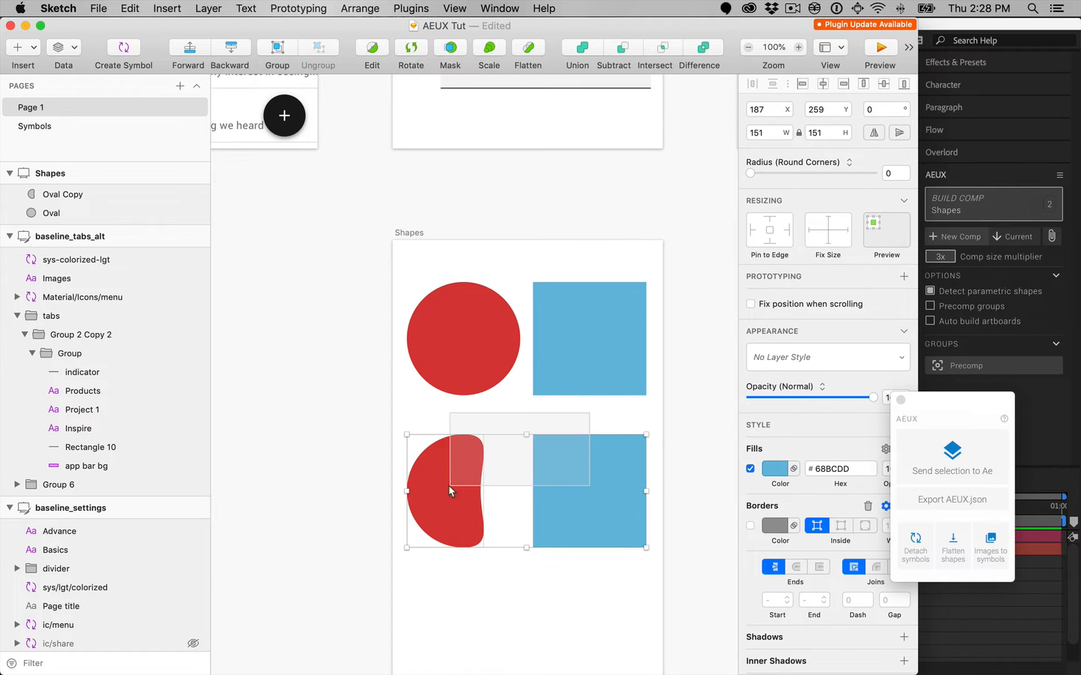
Send the reshaped bean-blob Shapes artboard from Sketch through AEUX
{"action": "left_click", "coordinate": [952, 472]}
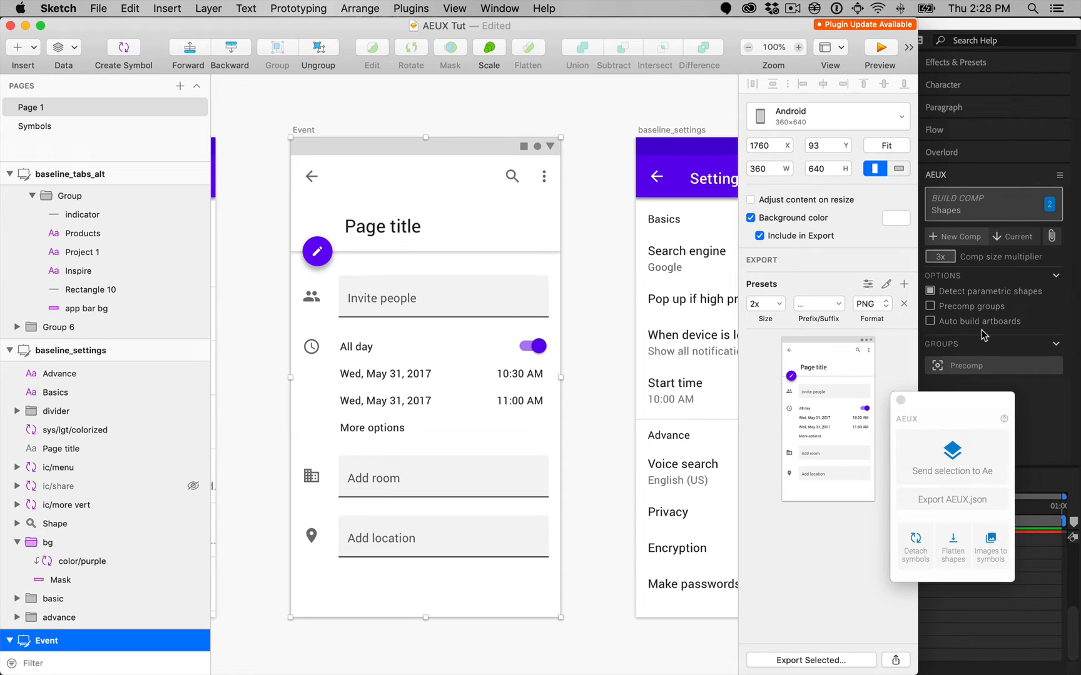
Build the Shapes 2 comp, toggle Precomp groups, and resend baseline_settings
{"action": "left_click", "coordinate": [952, 457]}
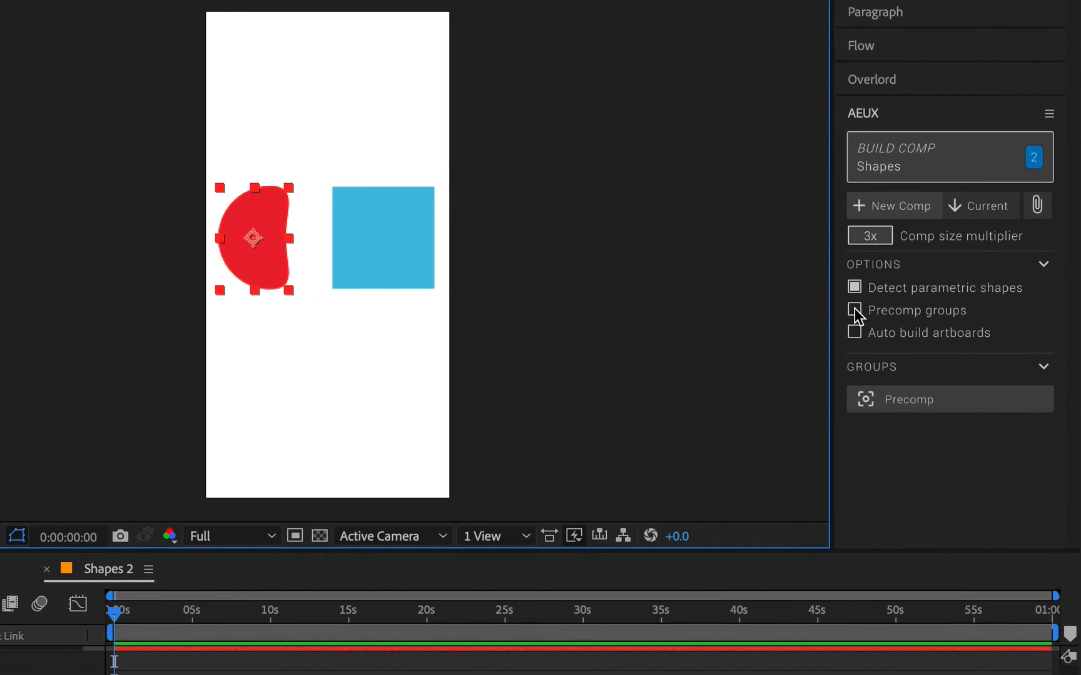
{"action": "left_click", "coordinate": [853, 310]}
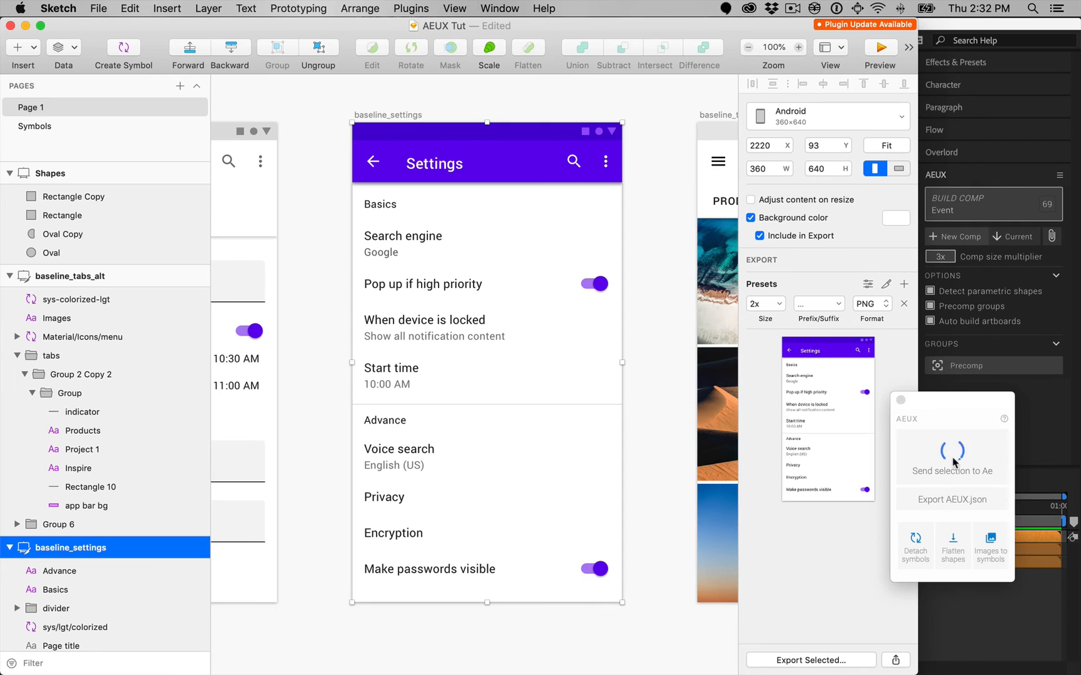
{"action": "left_click", "coordinate": [951, 455]}
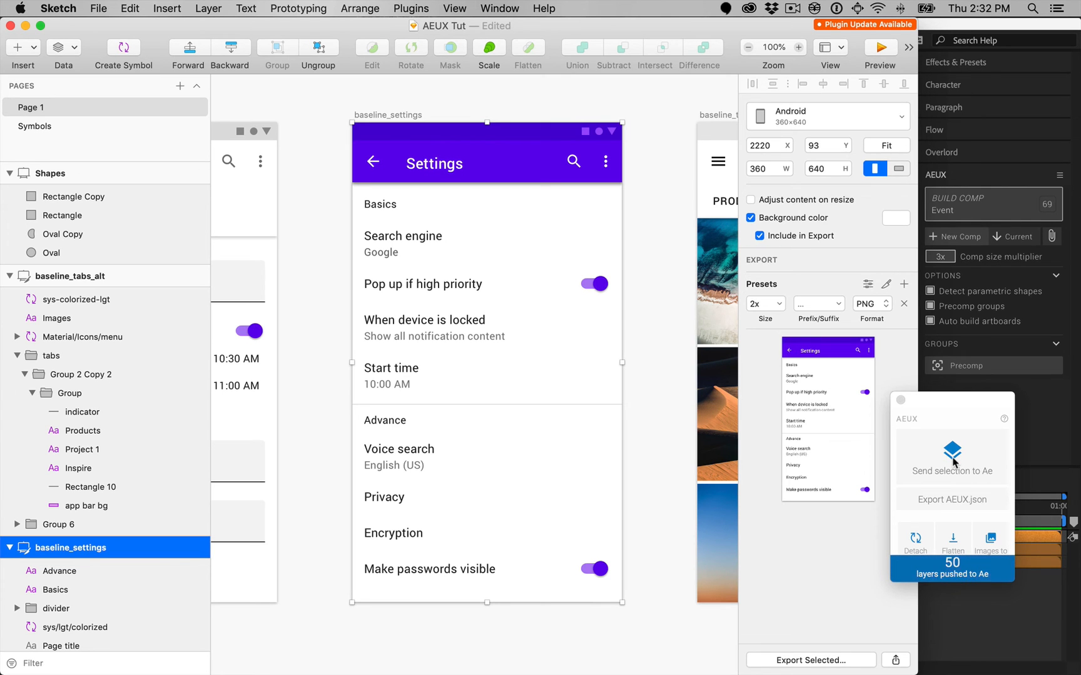